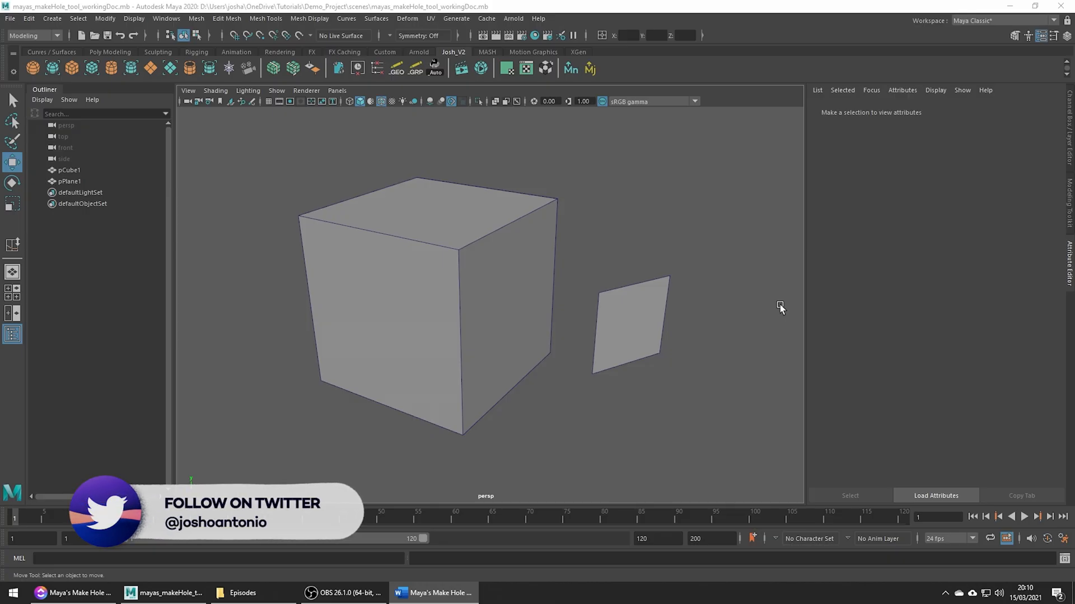
Step: Select the cube pCube1 and then the plane pPlane1 in the viewport
click(456, 270)
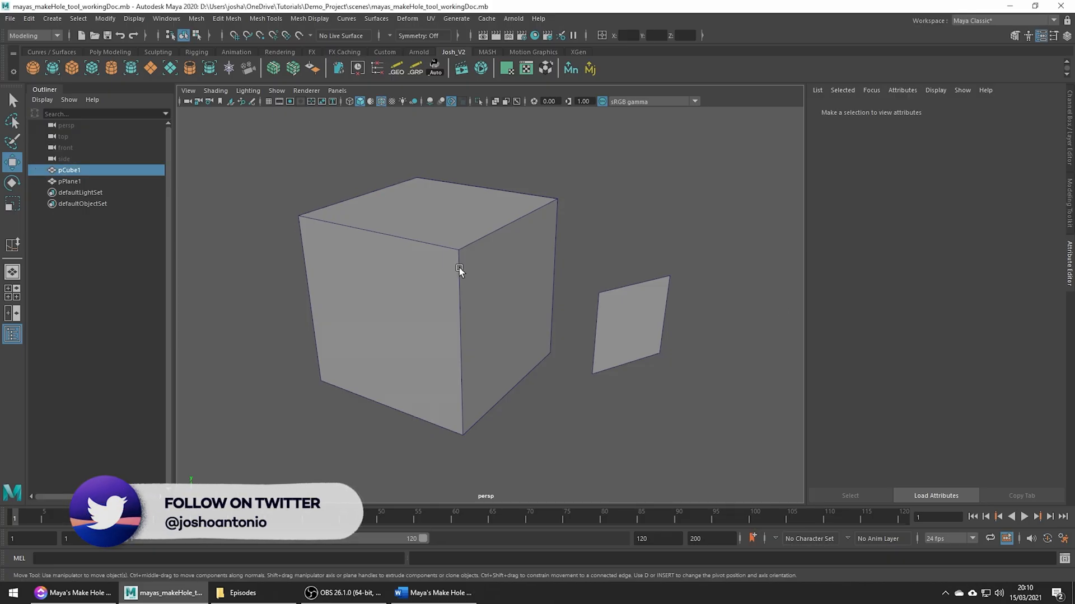
click(628, 324)
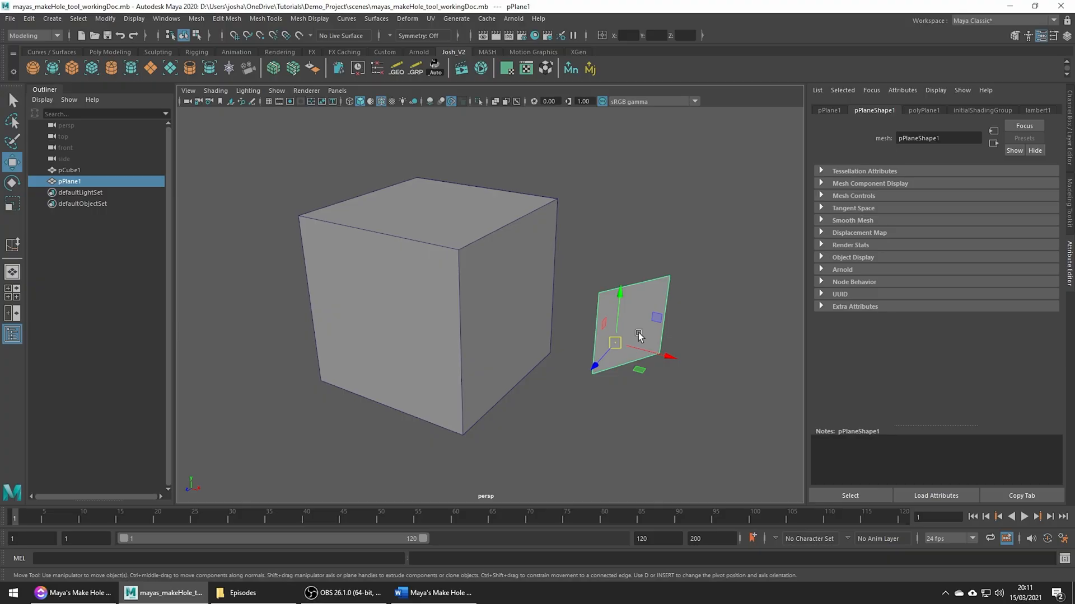
mouse_move(468, 243)
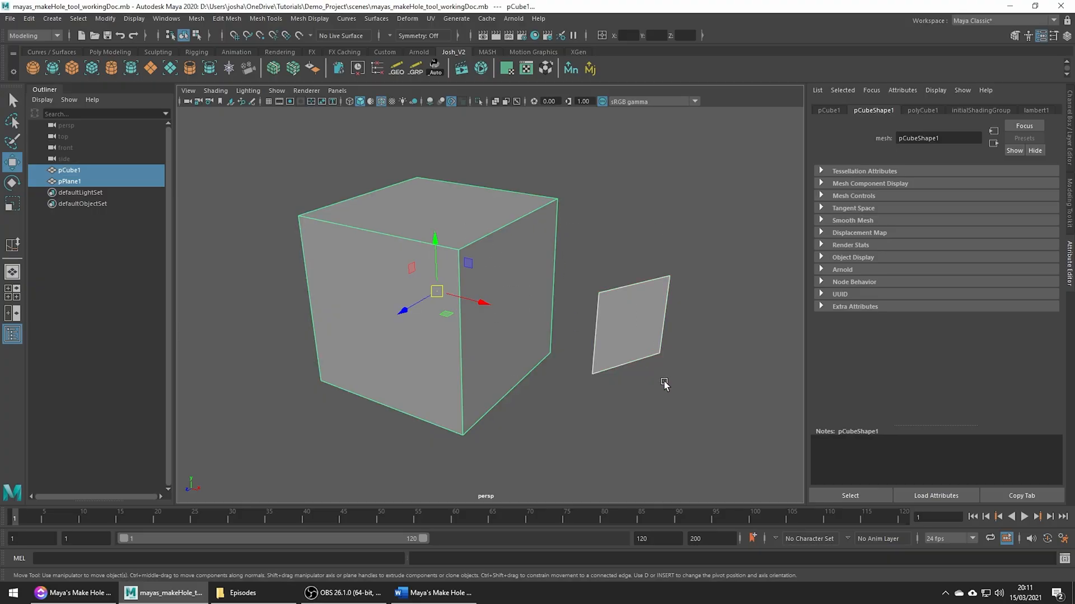
mouse_move(593, 147)
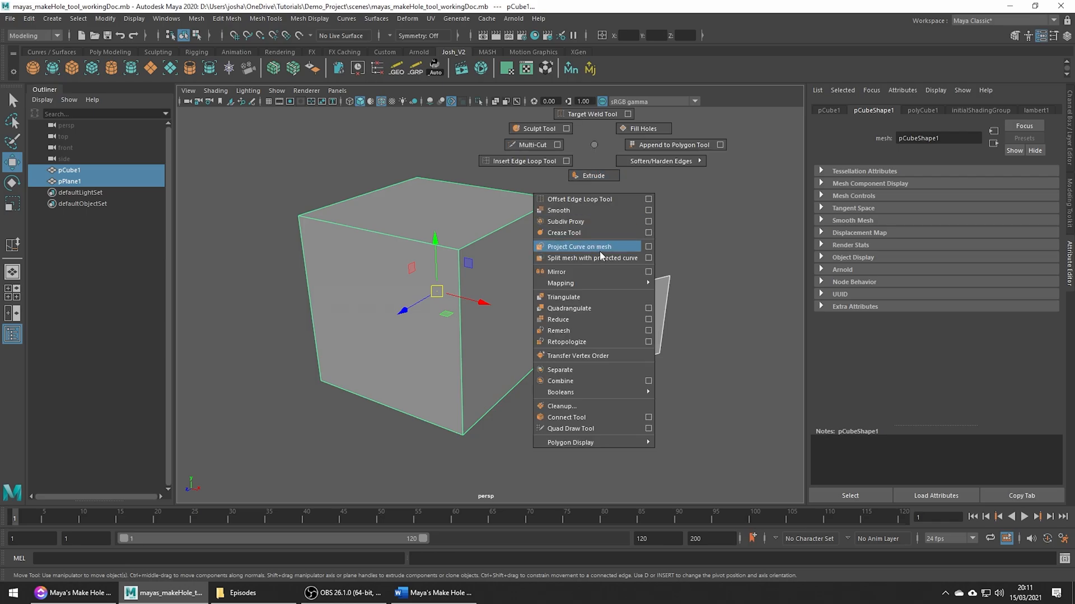
Step: Combine pCube1 and pPlane1 into one mesh, pPlane2, via the marking menu
click(560, 381)
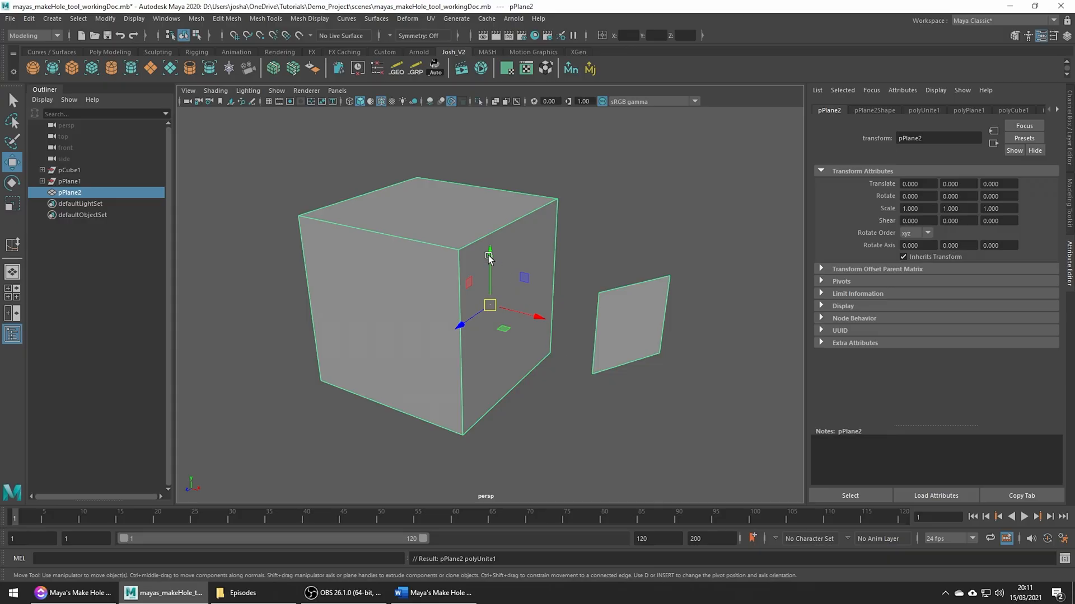
Step: Start Make Hole from Mesh Tools with its settings and keep Merge mode at None
click(264, 19)
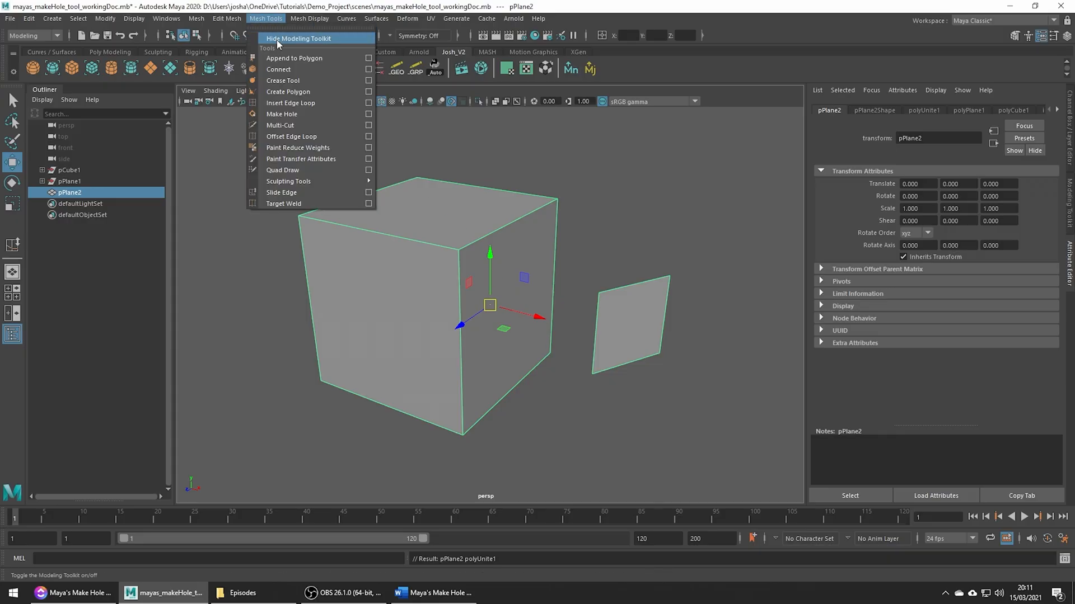
mouse_move(281, 114)
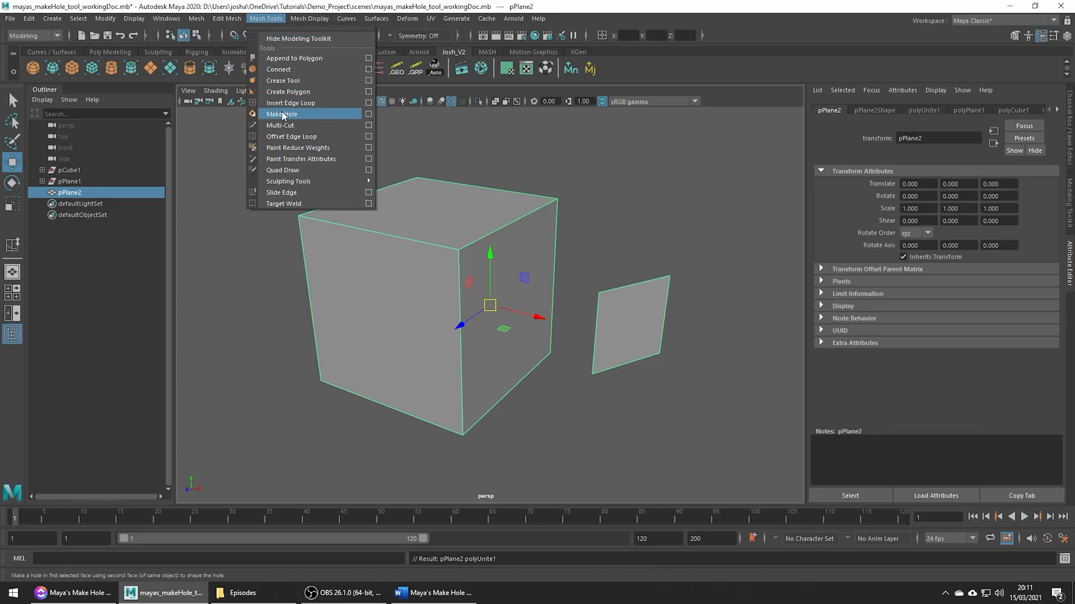
click(282, 114)
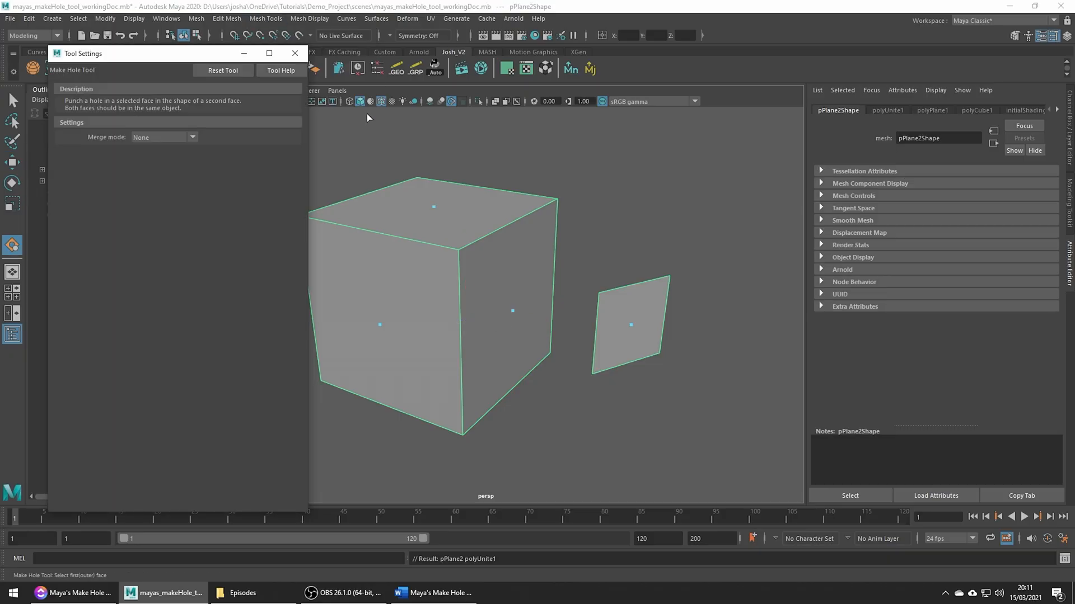
mouse_move(212, 119)
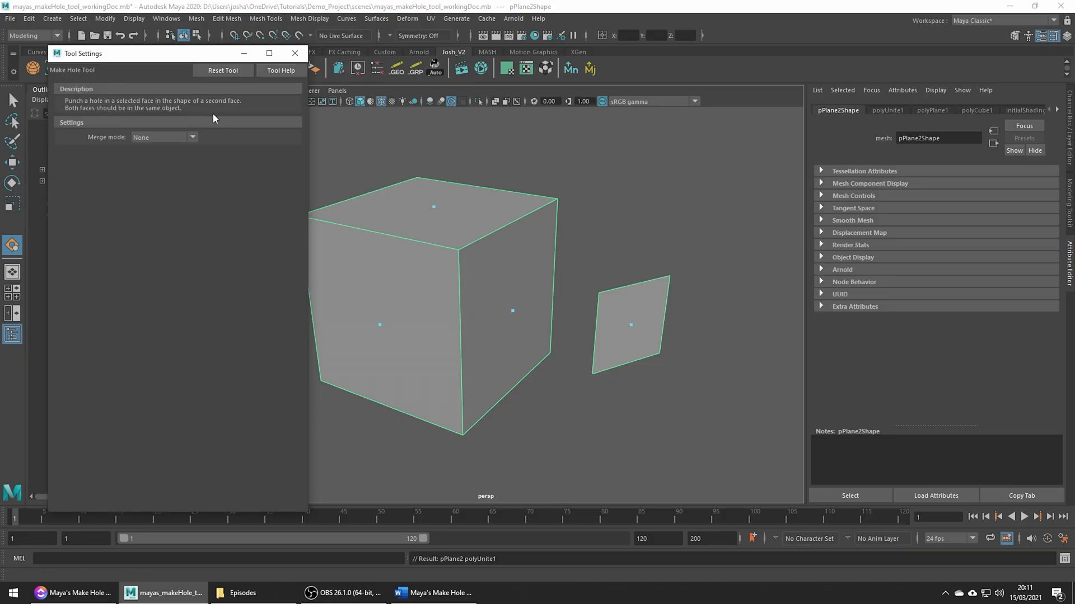
mouse_move(235, 120)
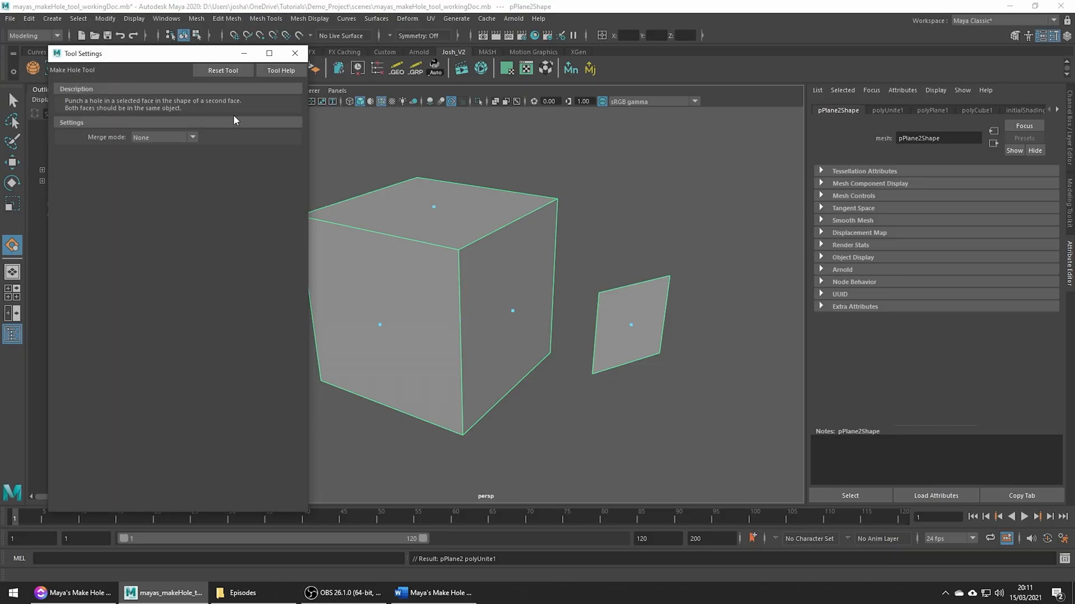
click(163, 137)
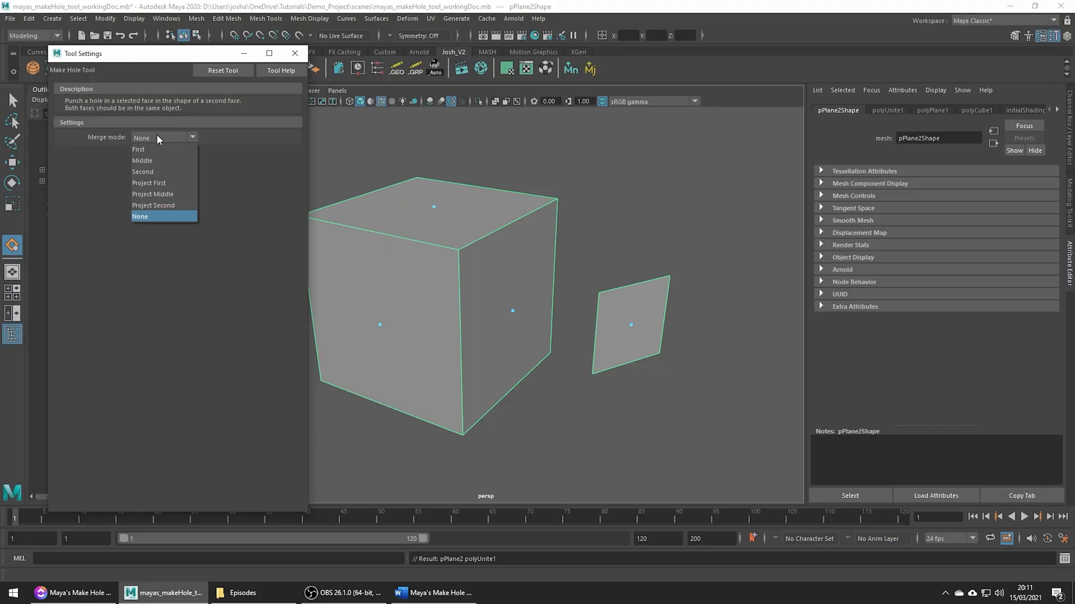
click(140, 216)
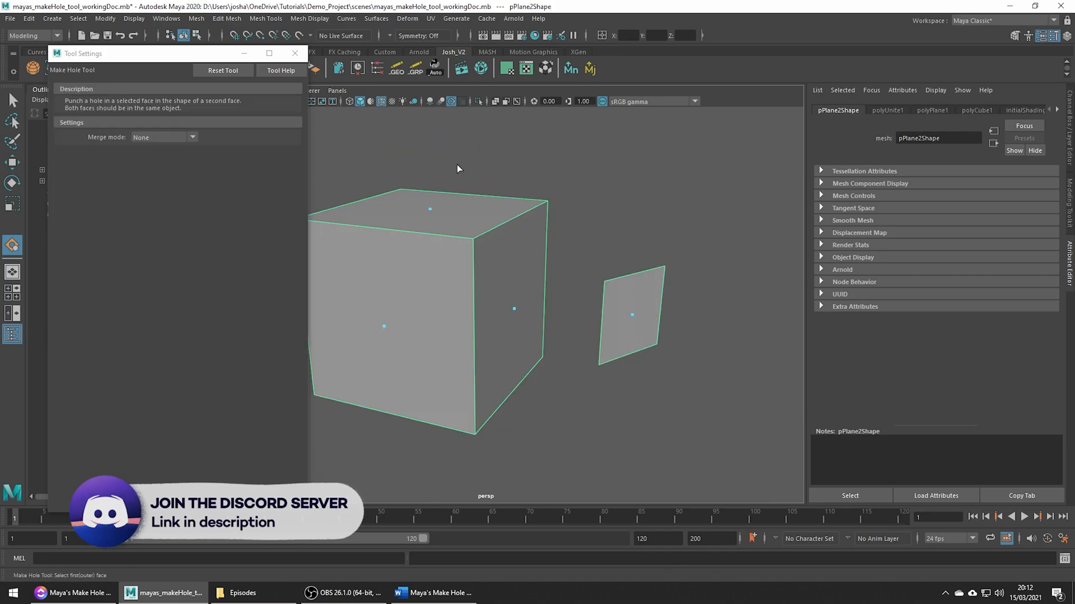
Step: Set Make Hole's Merge mode to First and punch the hole in the cube's side face
click(163, 136)
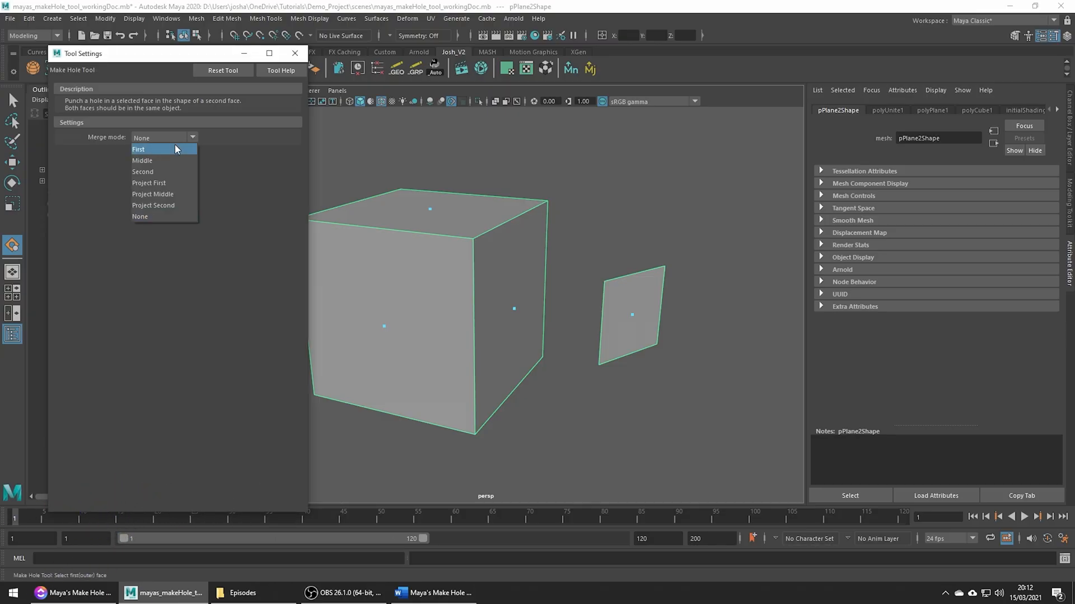
click(139, 149)
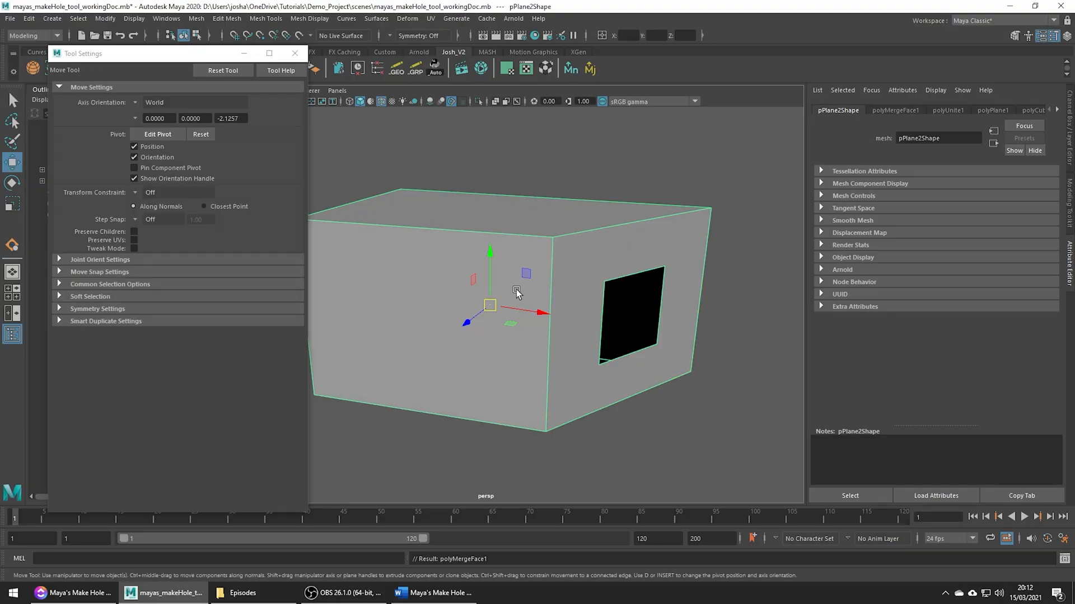
mouse_move(639, 312)
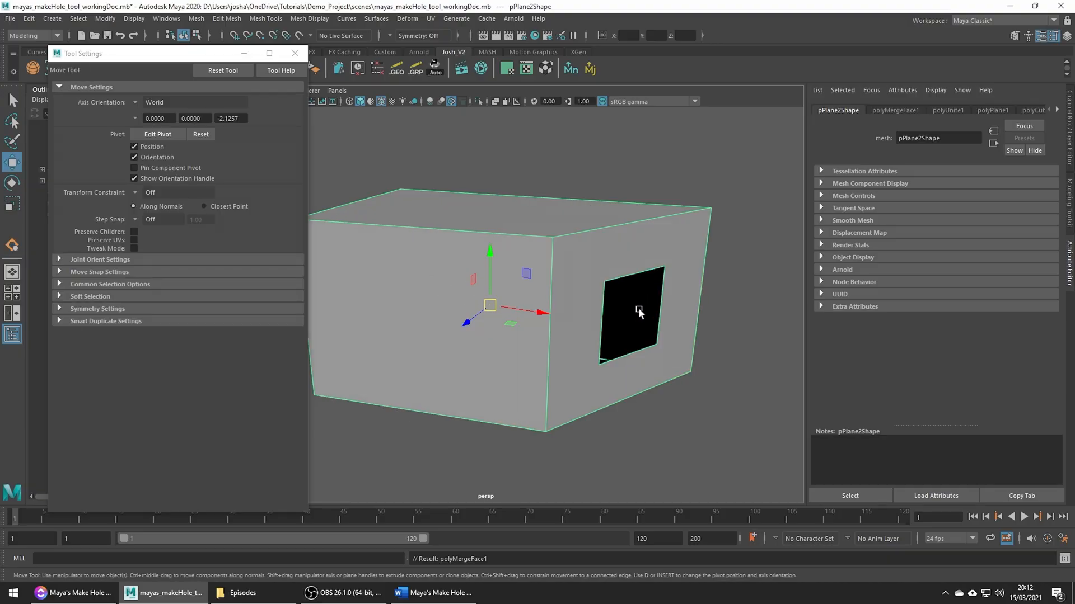
click(266, 19)
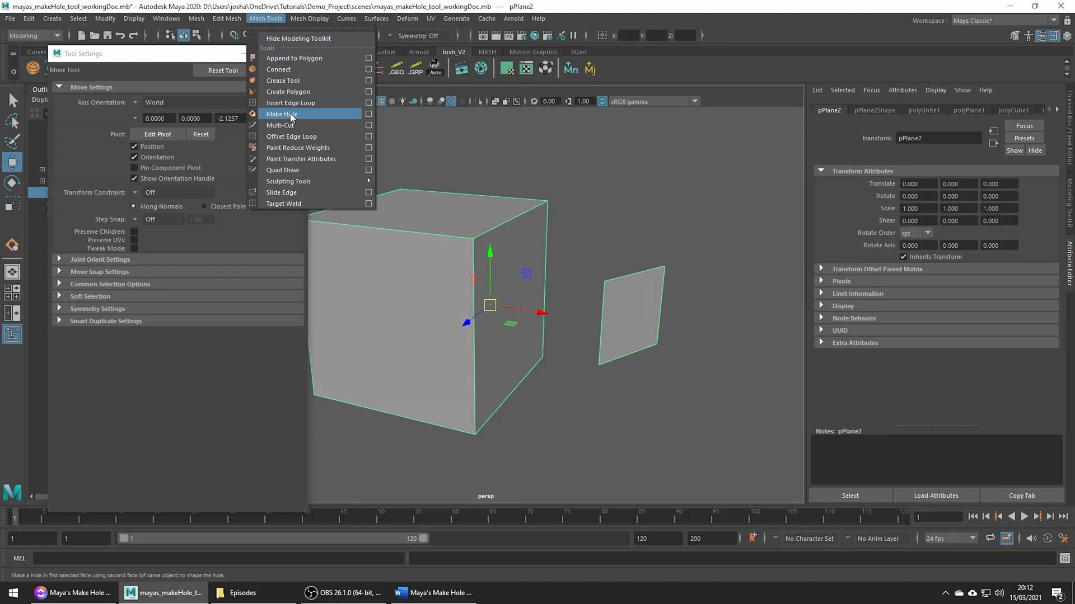
Step: Restart Make Hole with Merge mode Second and punch the side-face hole again
click(281, 114)
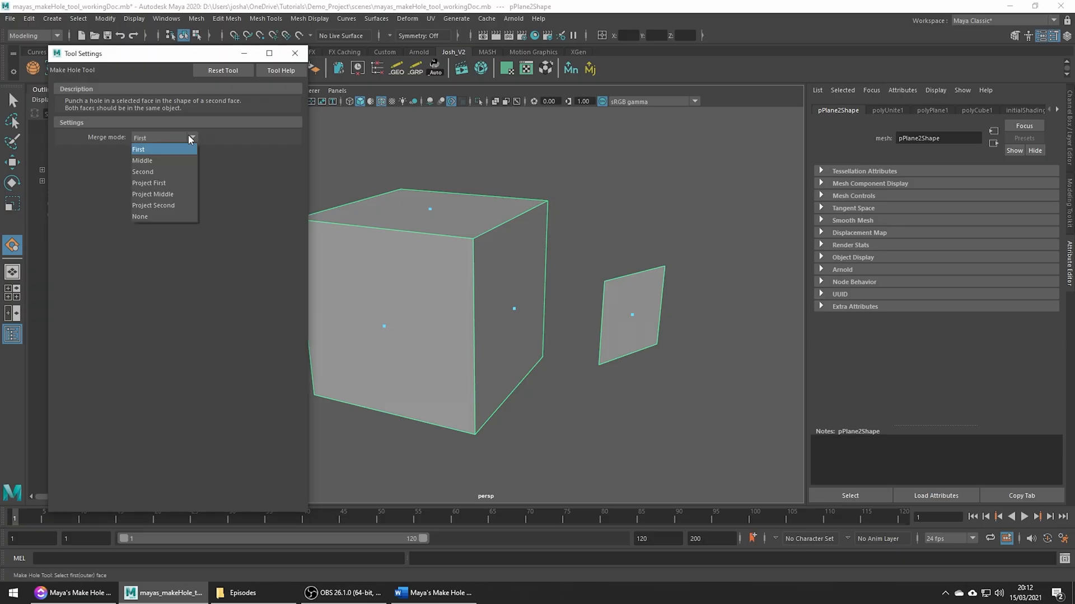
click(142, 160)
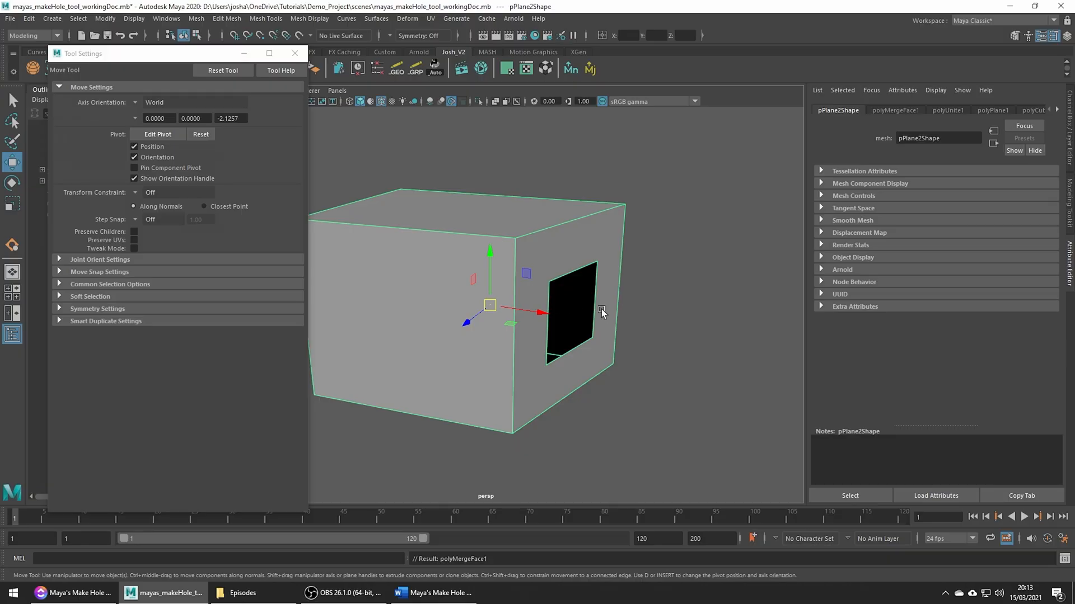
mouse_move(555, 307)
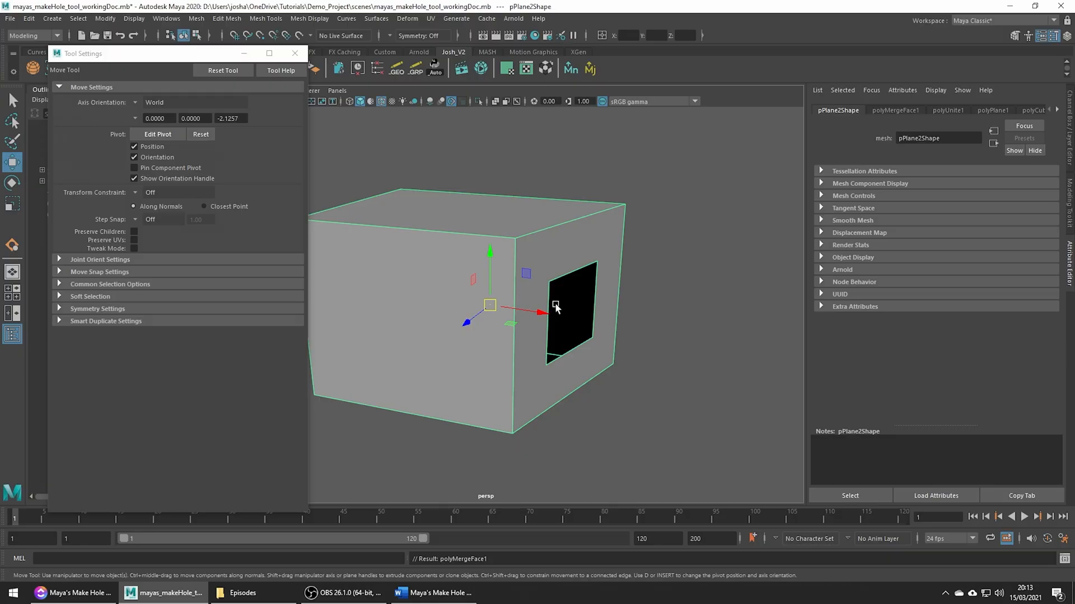
click(11, 245)
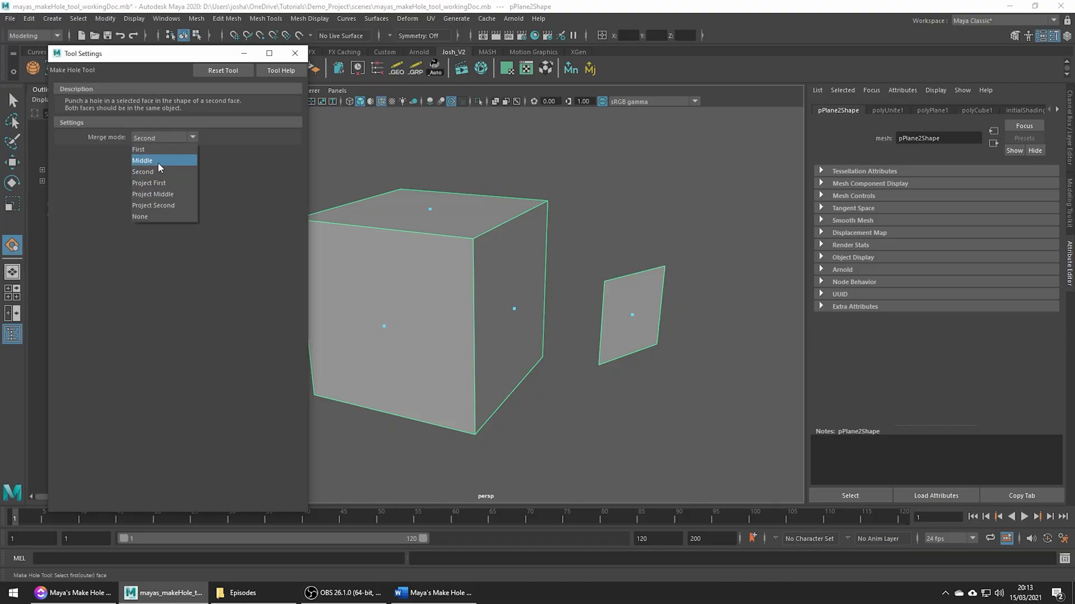
mouse_move(164, 205)
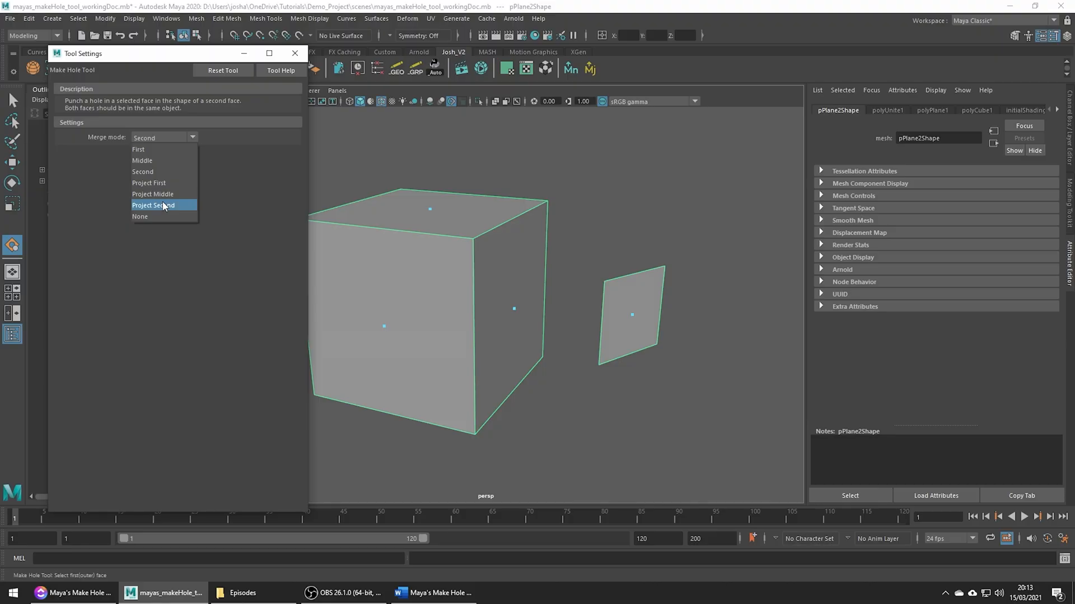
mouse_move(154, 193)
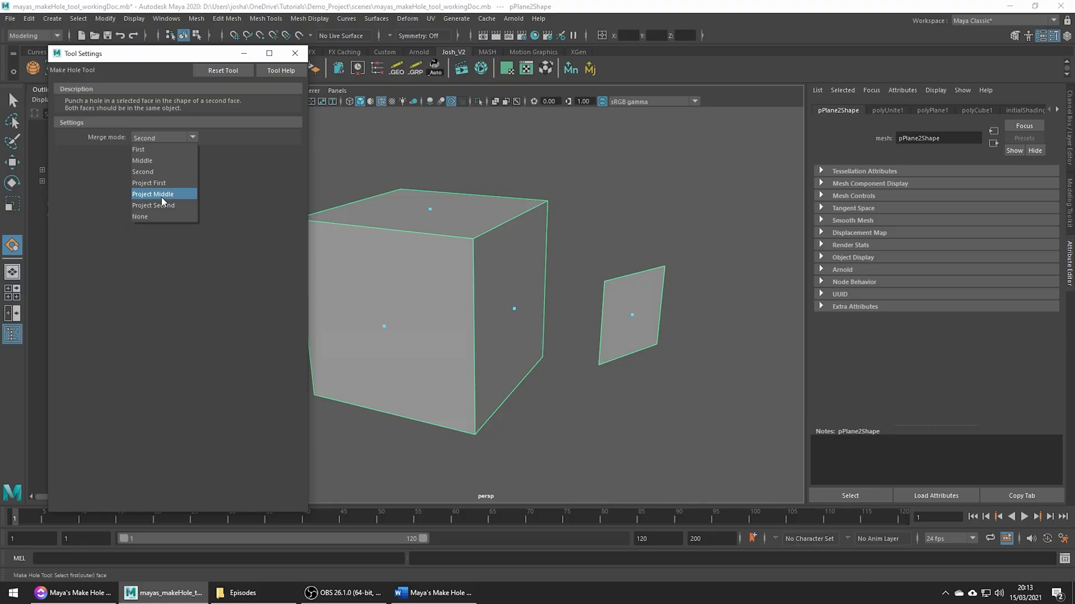
Step: After reviewing the Project options, set Make Hole's Merge mode back to First
click(138, 148)
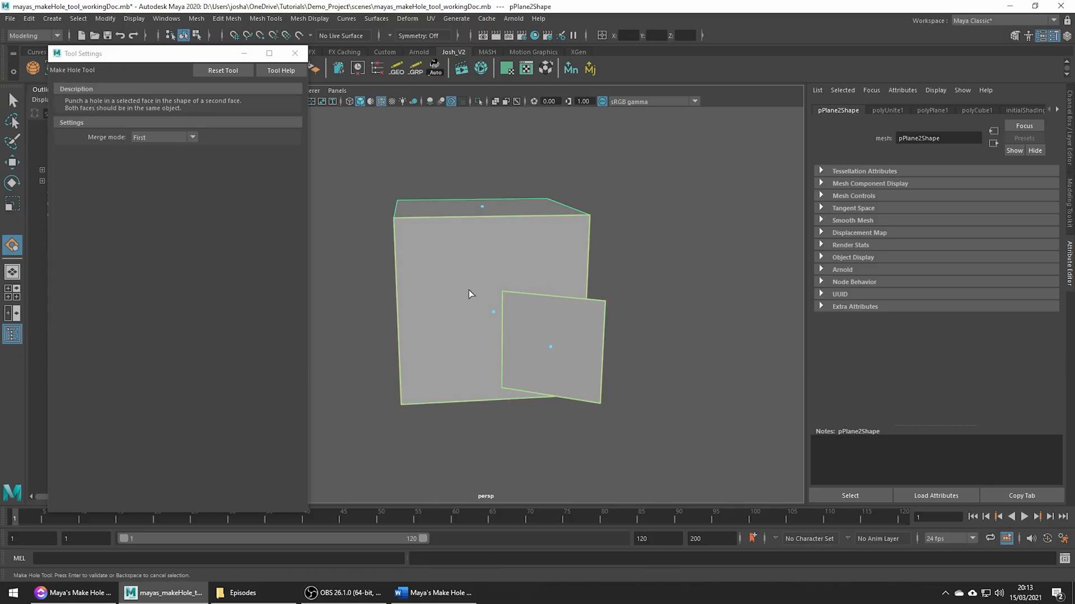
Step: Pick the cube's front face and the plane face to punch the First-mode square hole
click(164, 136)
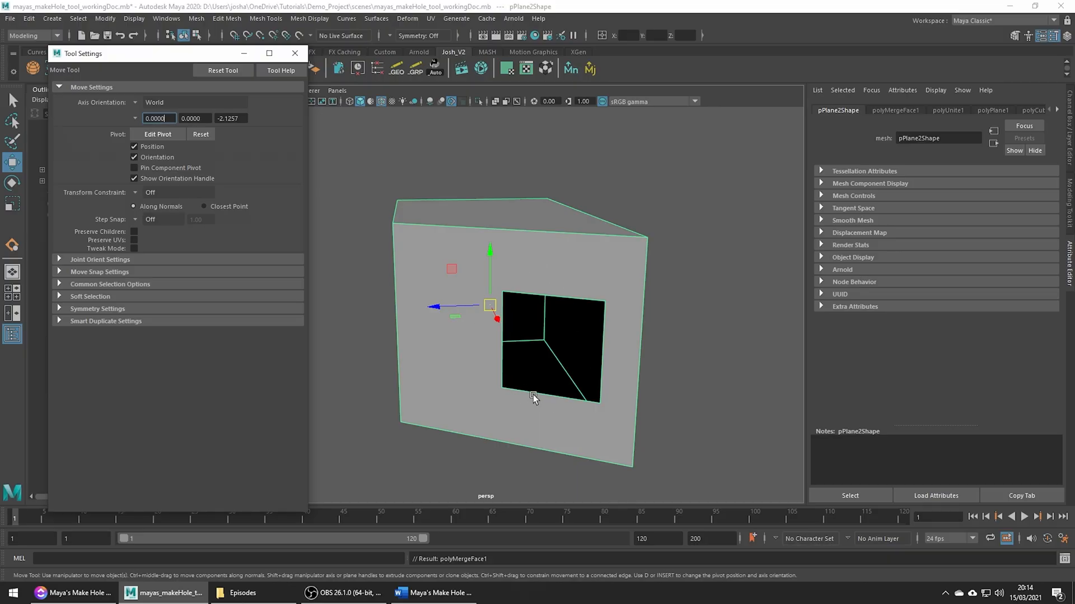
mouse_move(544, 402)
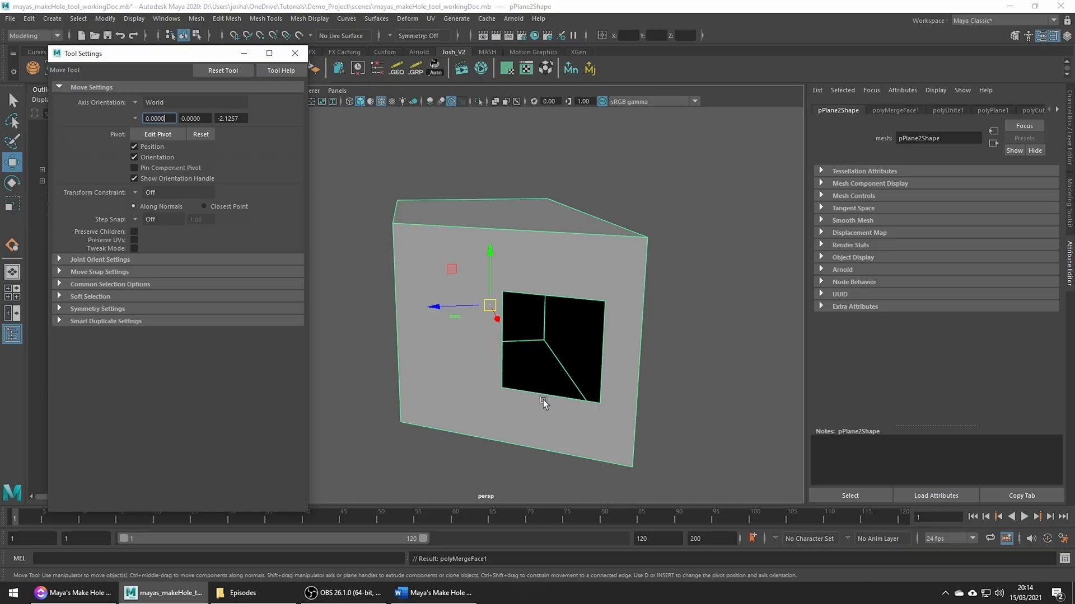